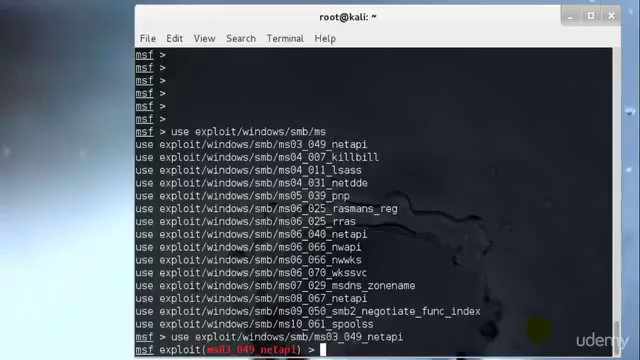
Leave the loaded netapi exploit module with 'back' and return to the main msf prompt
type("back")
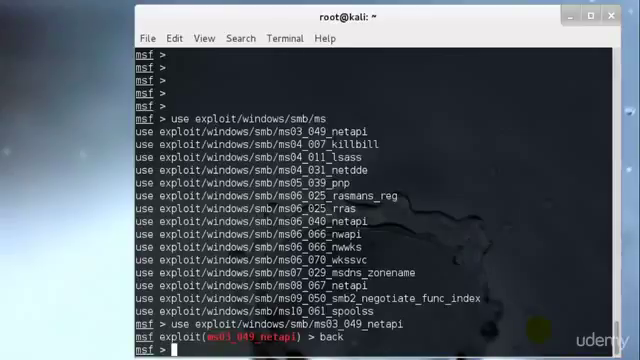
key("Return")
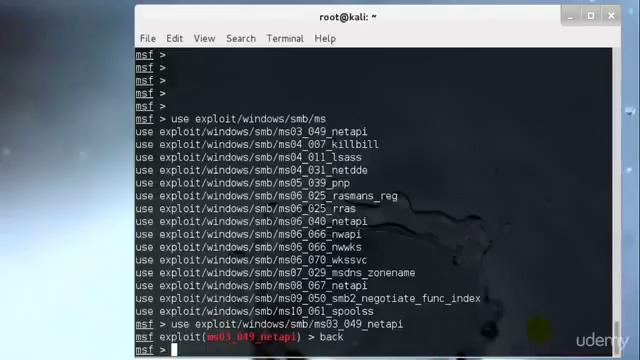
Show colour usage, then run 'color true', turn colour off, and set it back to auto
type("color")
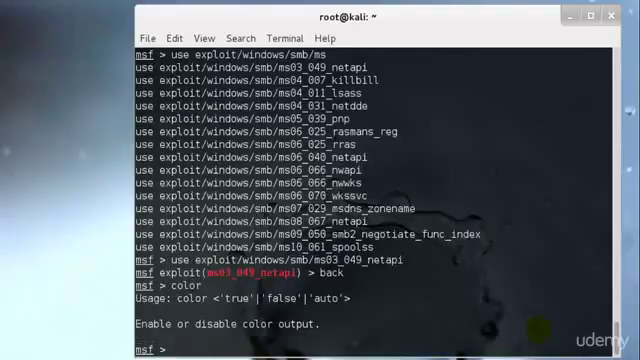
type("color")
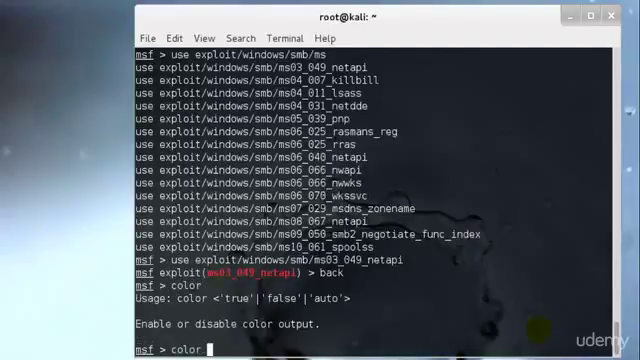
type("<'true'>")
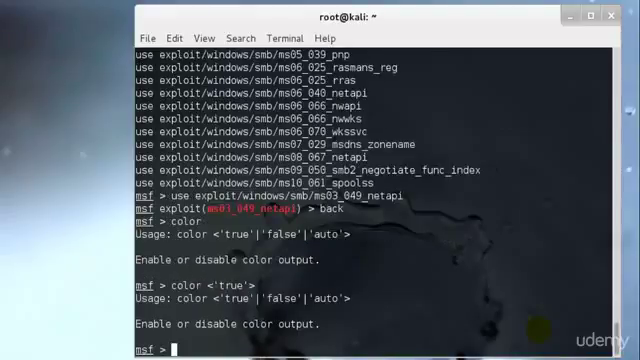
type("color true")
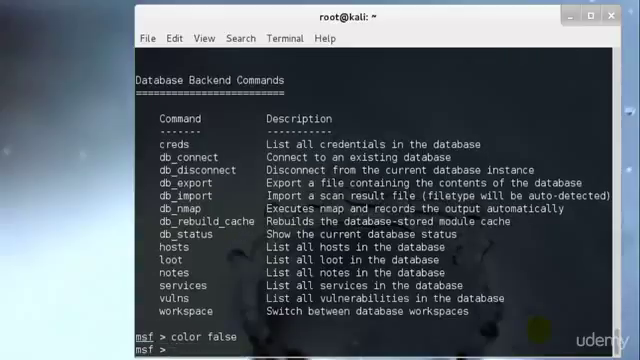
key("Return")
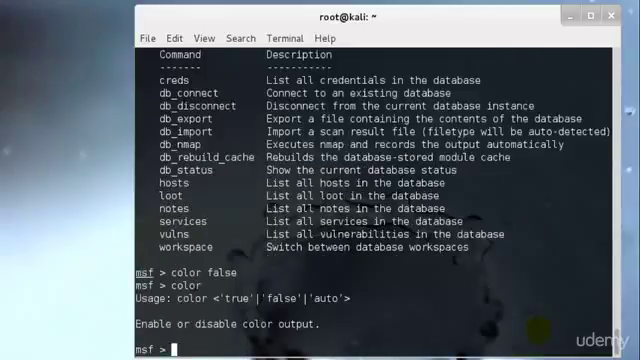
type("color auto")
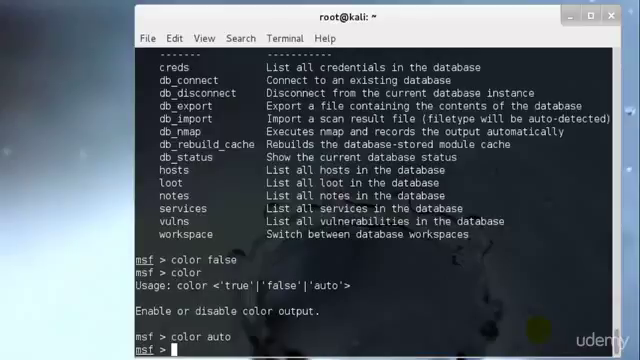
Begin a 'connect' command at the msf prompt
type("connect")
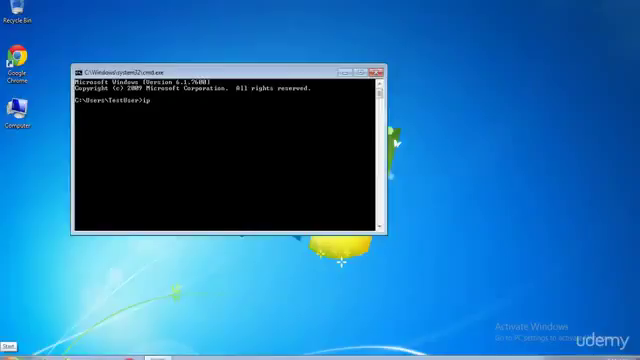
Run ipconfig in the Windows cmd window to find the machine's IP address
key("Backspace")
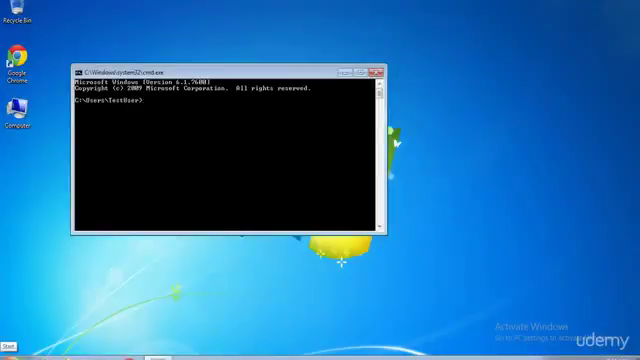
type("ipconfig")
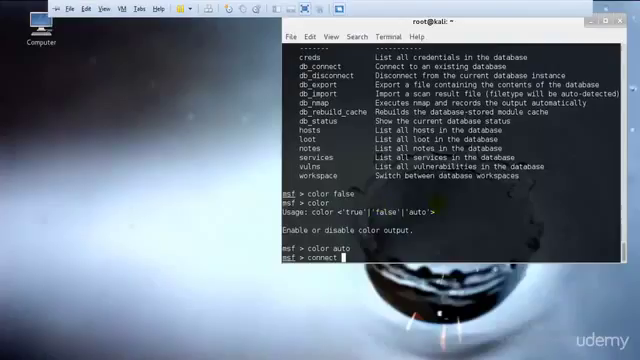
Attempt 'connect 192.168.236.131' and 'connect -S 192.168.236.131 -P 443', both returning host-and-port errors
type("192.168.236.131")
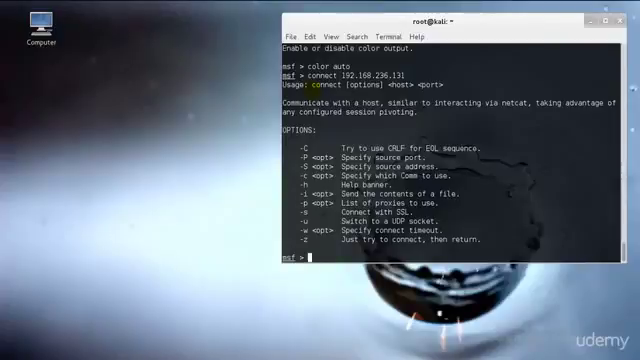
type("connect 192.168.236.131")
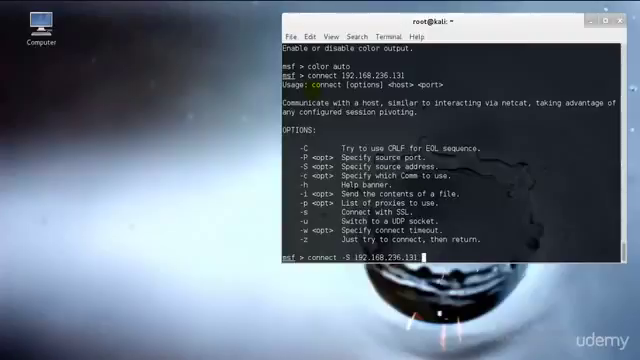
type("P")
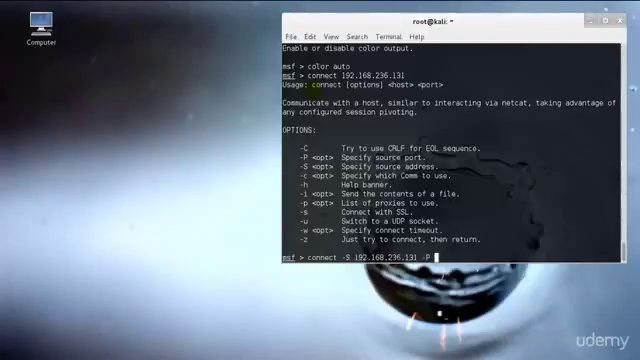
key("Return")
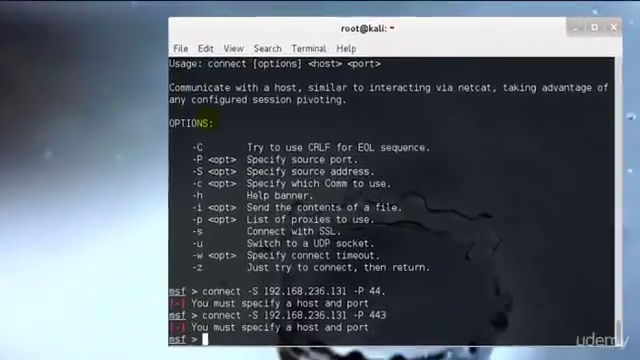
type("connect -S 192.168.236.131 -P 443")
type("msfconsole")
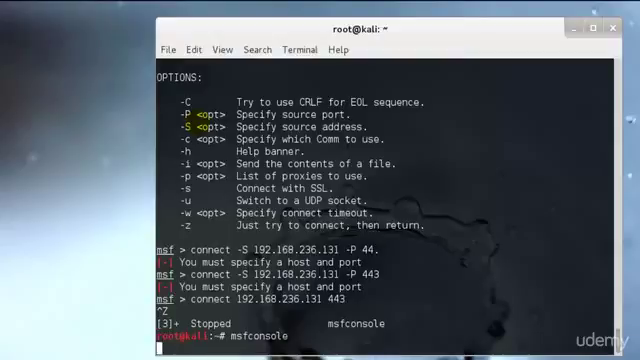
Relaunch msfconsole so the banner with version and module counts appears
key("Return")
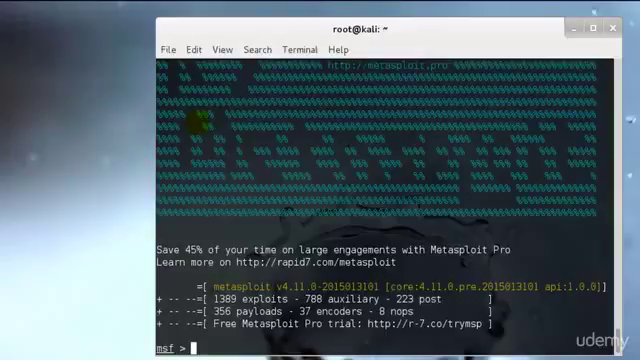
Run 'info exploit/windows/smb/ms09_050_smb2_negotiate_func_index' to display the module details
type("info")
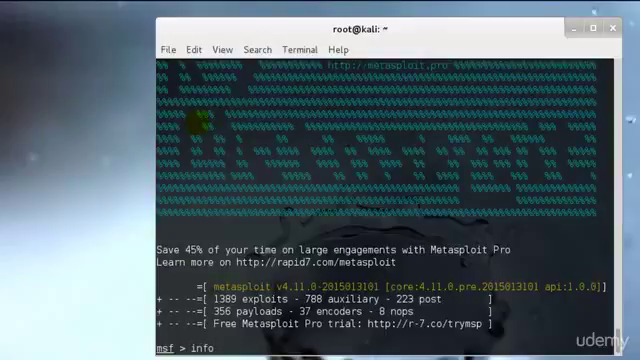
type("exploit/")
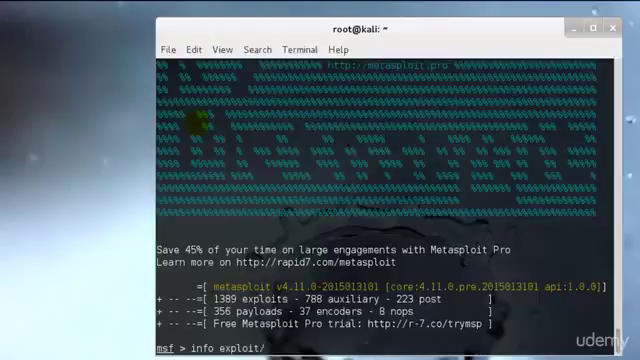
type("windows/sm")
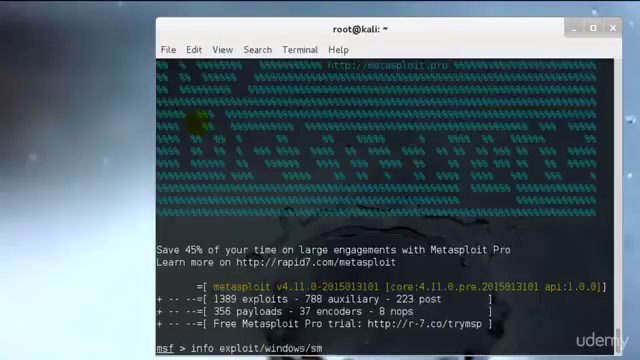
type("b/")
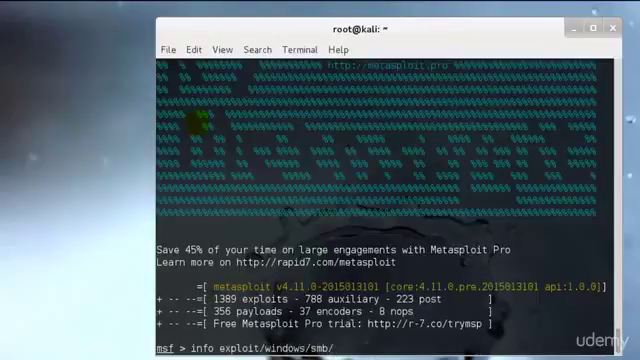
type("ms")
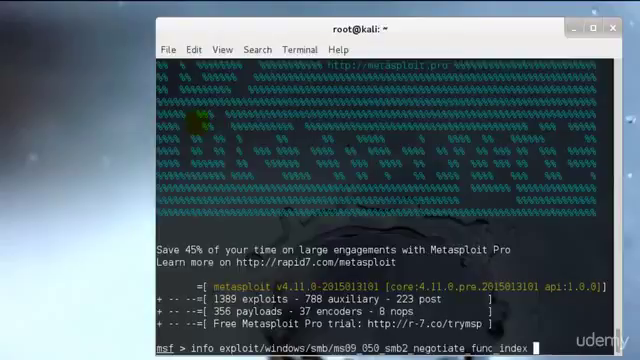
key("Return")
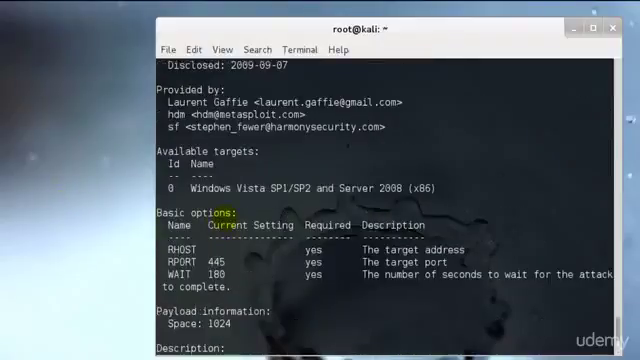
key("Return")
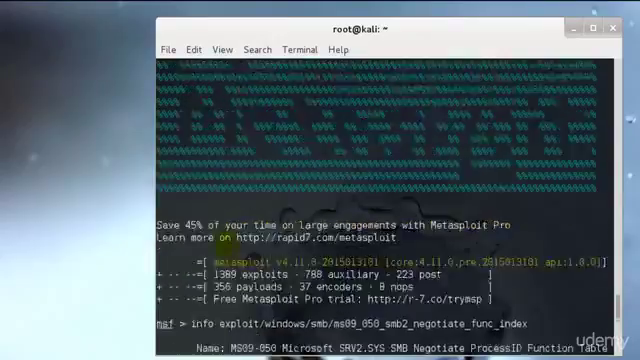
Scroll through the MS09-050 module info output to read targets and references
scroll("down", 3)
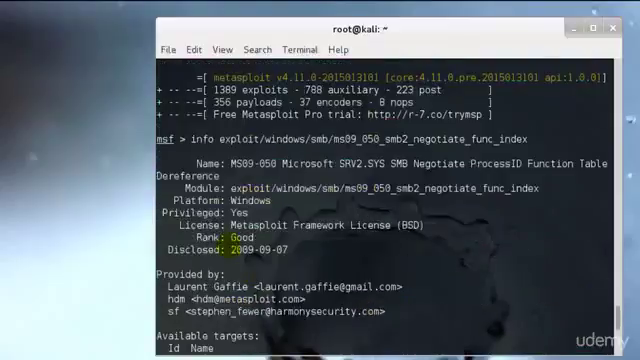
scroll("down", 3)
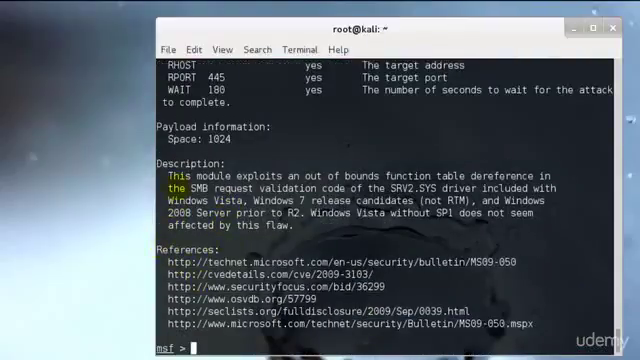
scroll("up", 3)
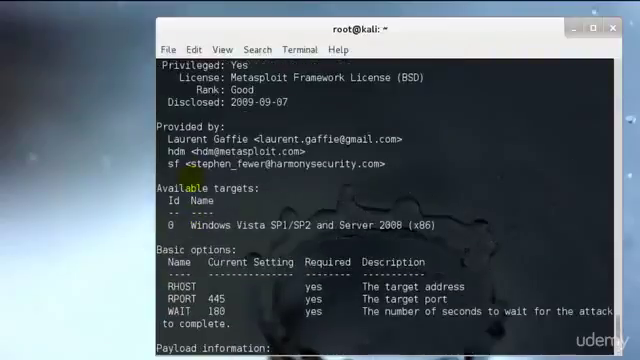
scroll("up", 3)
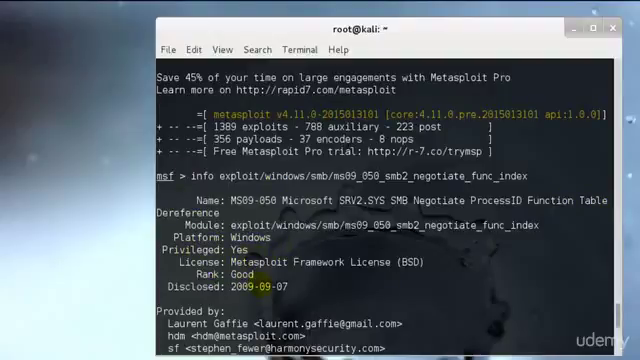
scroll("down", 3)
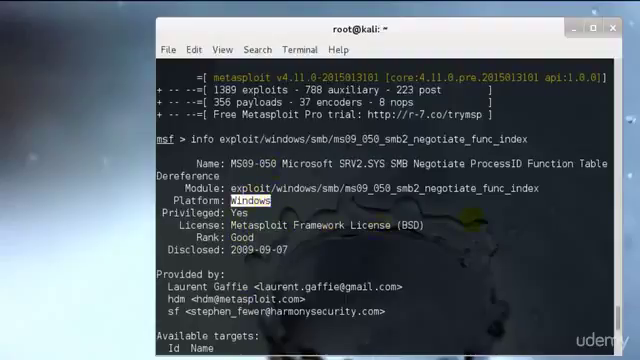
scroll("down", 3)
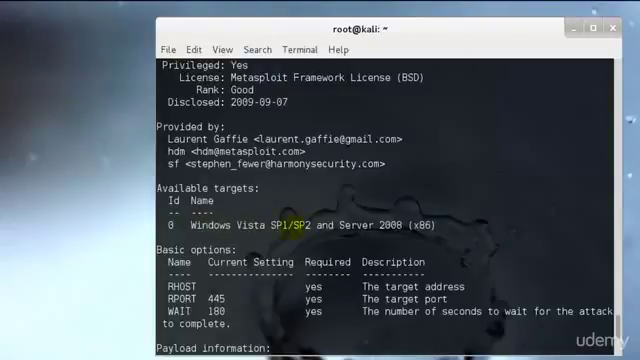
scroll("down", 3)
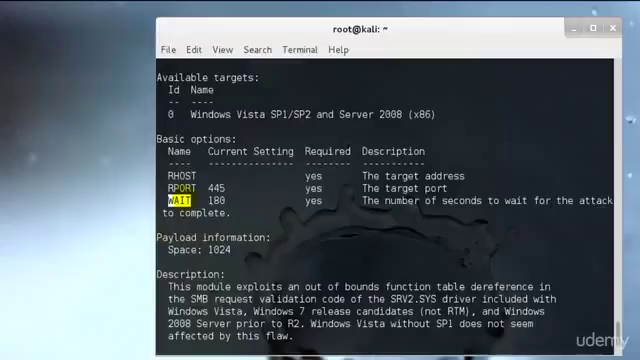
scroll("down", 3)
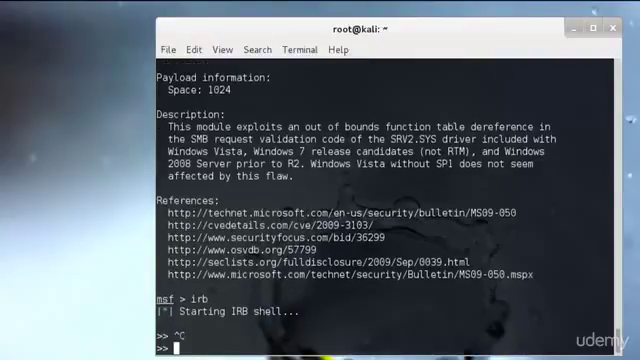
Abandon the stuck irb session and relaunch msfconsole from the root shell
type("bac")
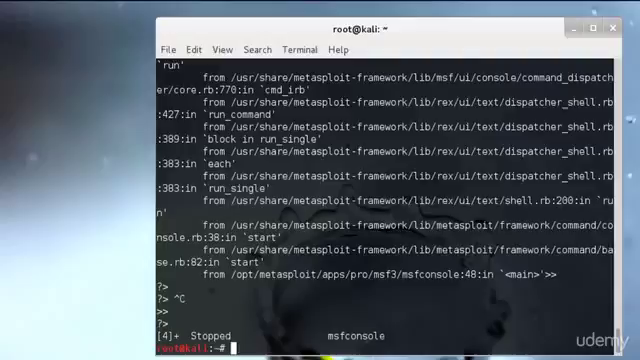
type("msfconsole\\")
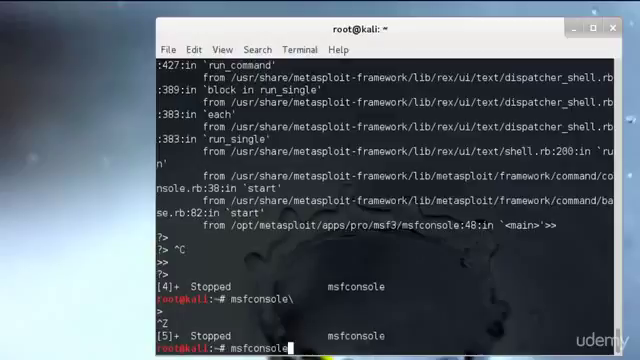
scroll("down", 3)
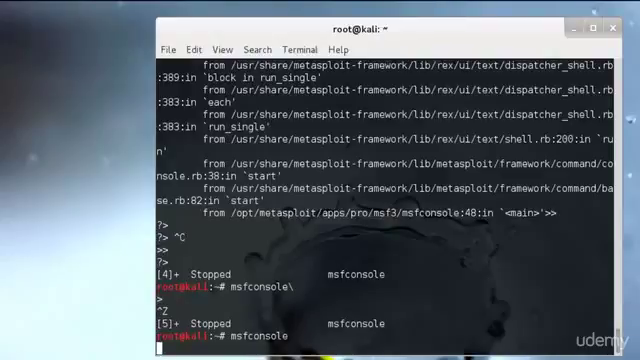
key("Return")
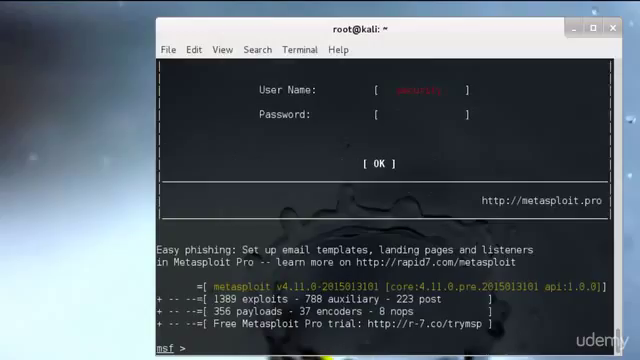
Load the pcap_log plugin so it reports 'Successfully loaded plugin: pcap_log'
type("load pc")
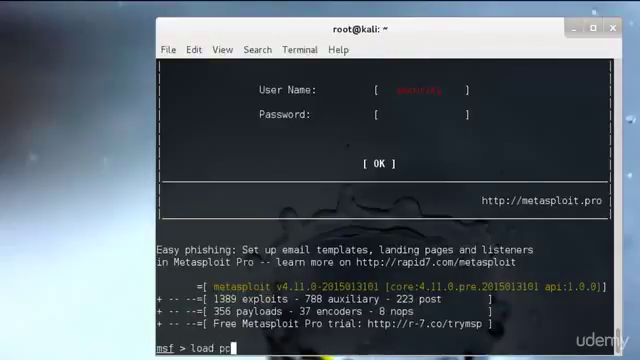
type("ap_log")
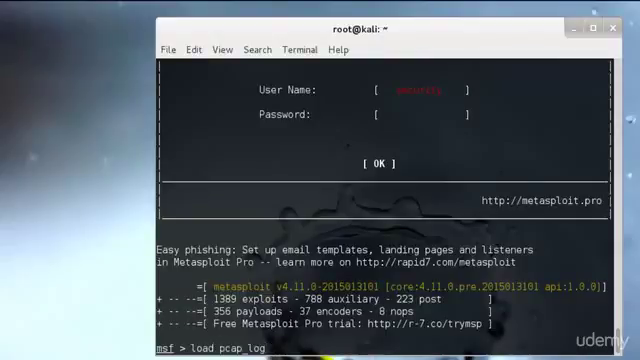
key("Return")
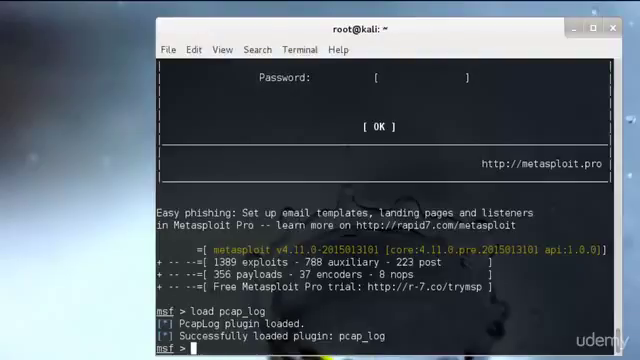
Start 'loadpath /home/secret/modules', discard it, and unload the pcap_log plugin
type("loadpath")
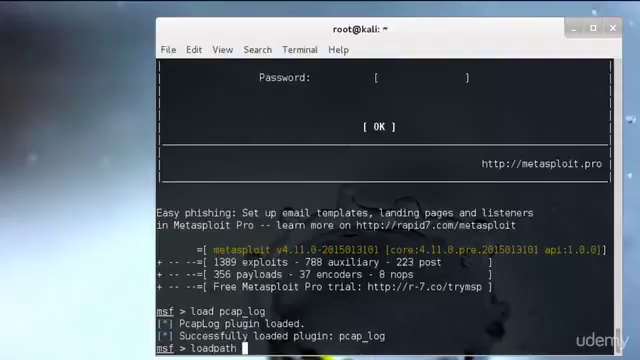
type("/home/")
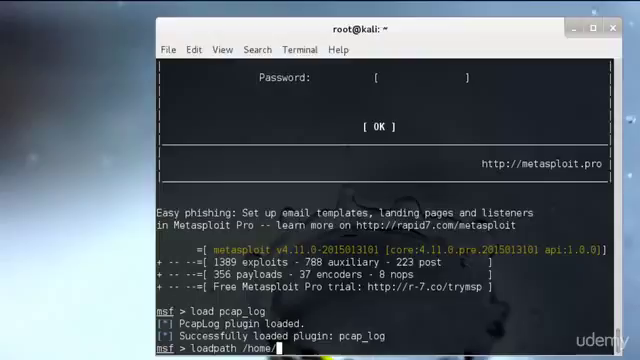
type("secret/")
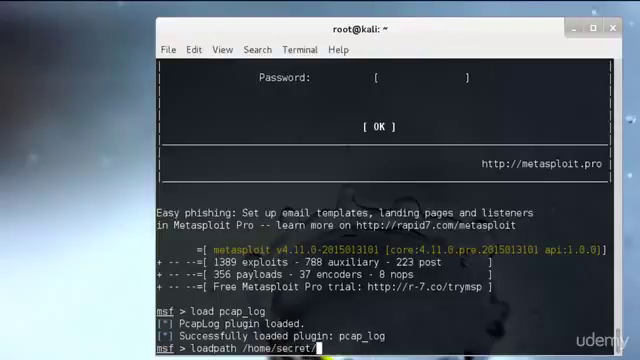
type("modules")
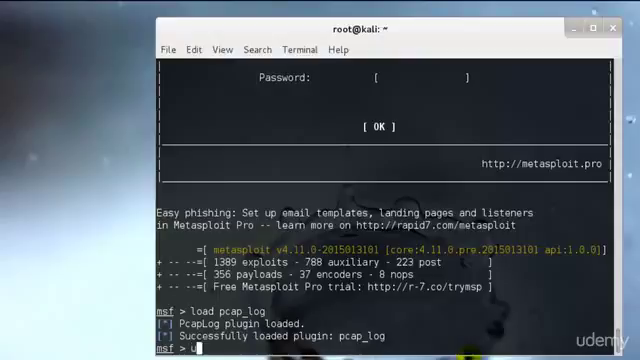
type("unload pcap_log")
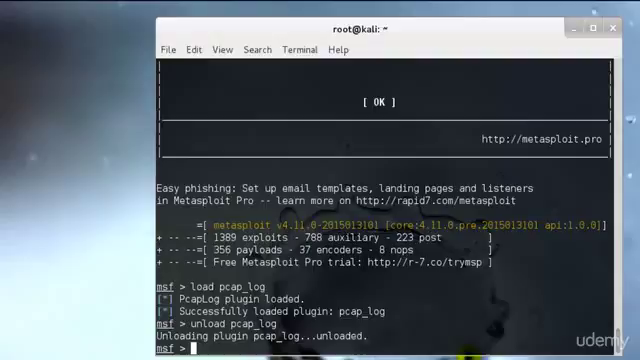
Run 'resource' with the kar script file, which is rejected as not a valid resource file
type("resource")
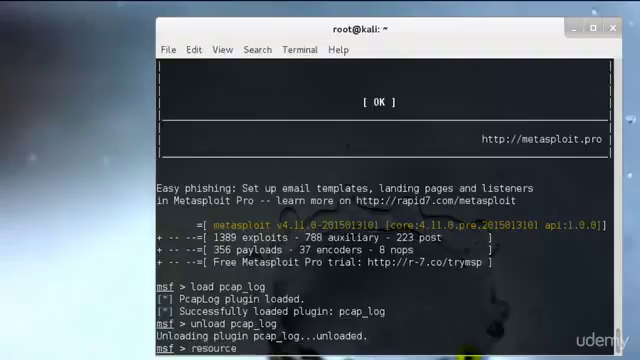
type("kar")
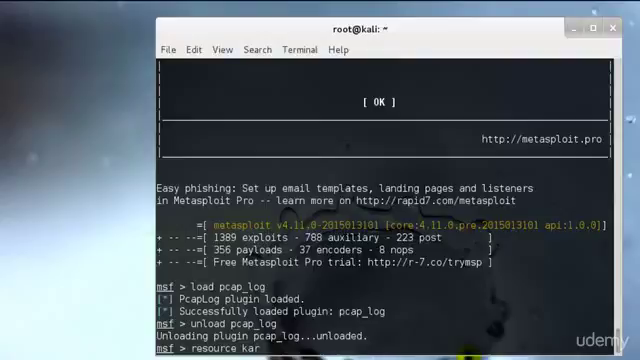
key("Return")
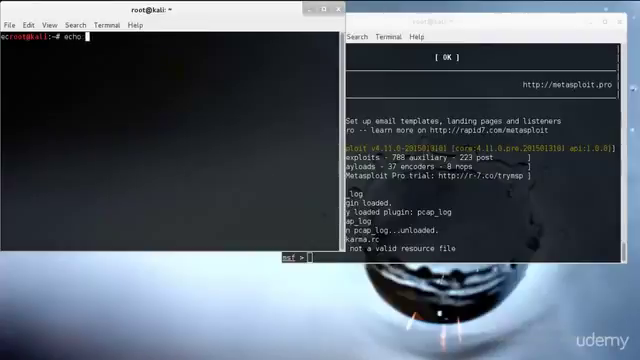
Write the version command into a version.rc resource file with echo
type("veri")
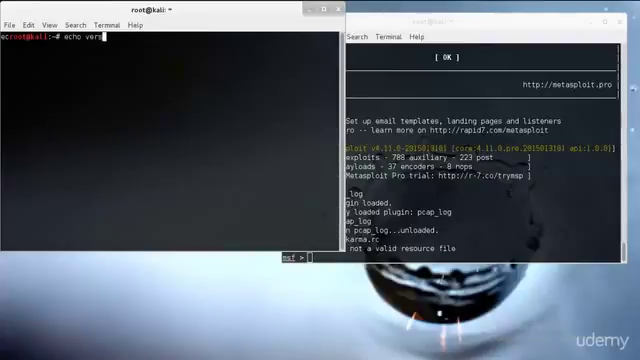
type("ion >")
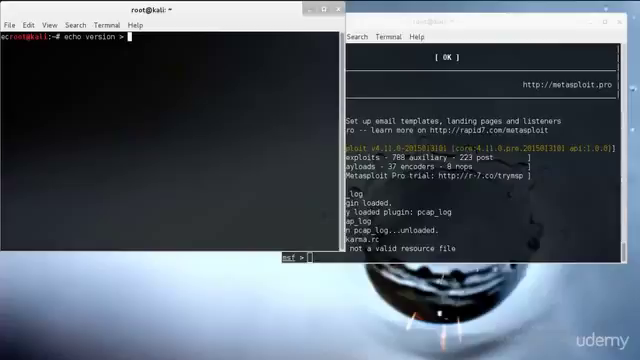
type("version")
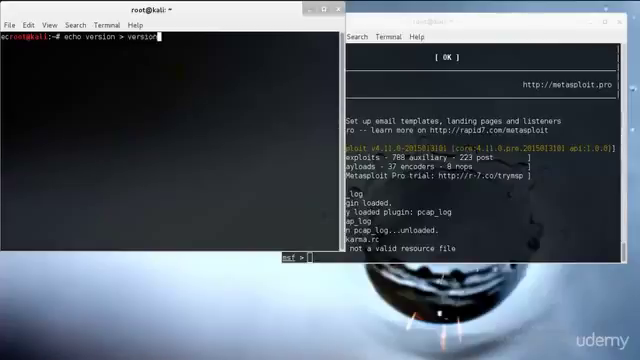
type("rc")
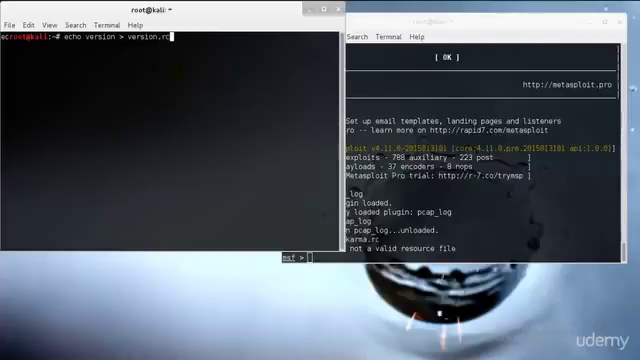
key("Return")
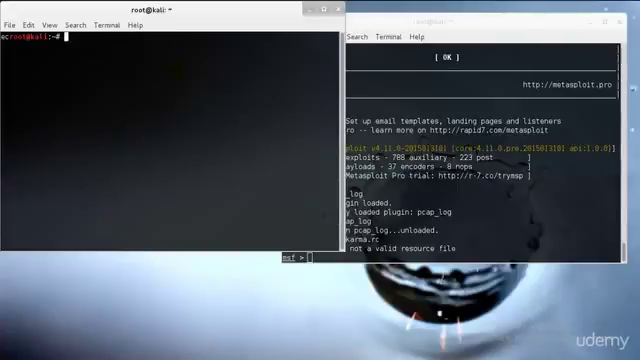
Enter the msfconsole -r version.rc command to launch Metasploit with that resource file
type("msfconsole")
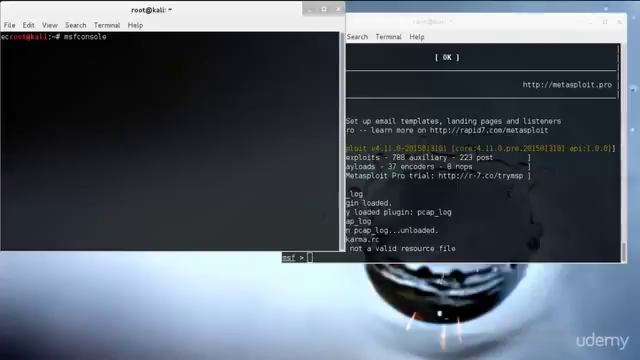
type("-r")
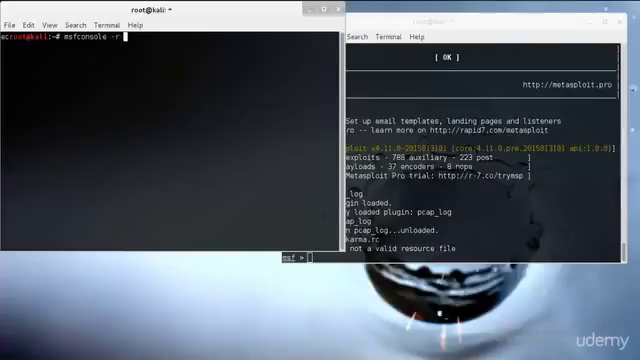
type("version.")
left_click(312, 256)
type("route -h")
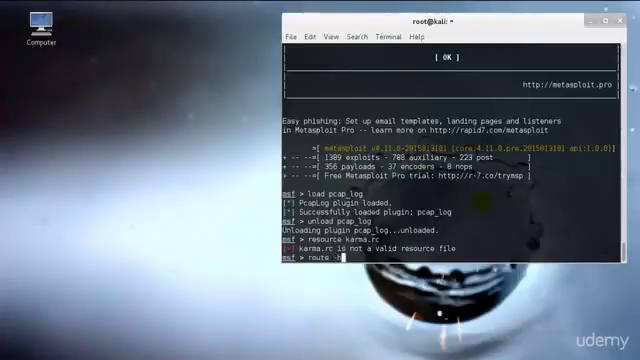
Show route's usage help, then search for modules matching uac
key("Return")
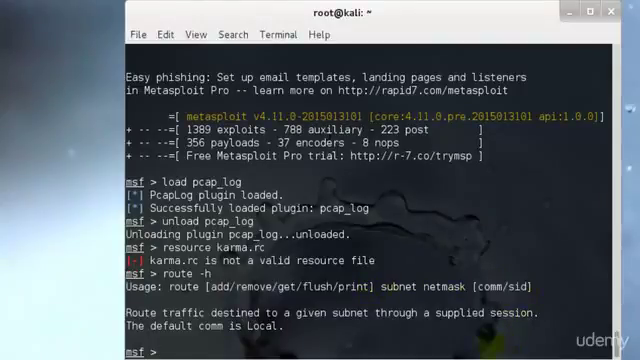
type("search")
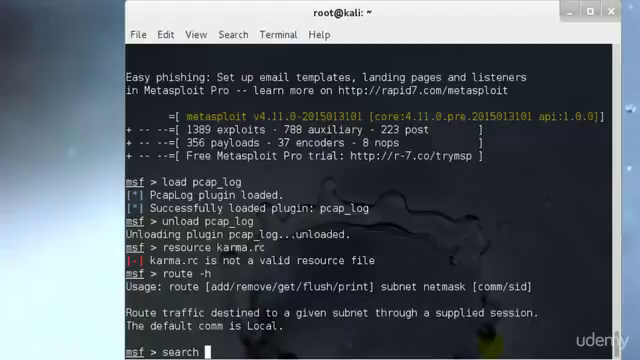
type("uac")
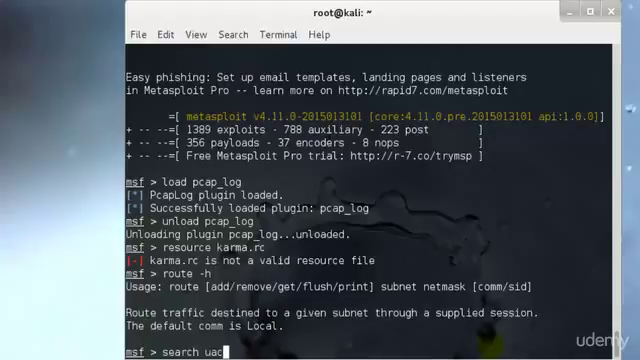
key("Return")
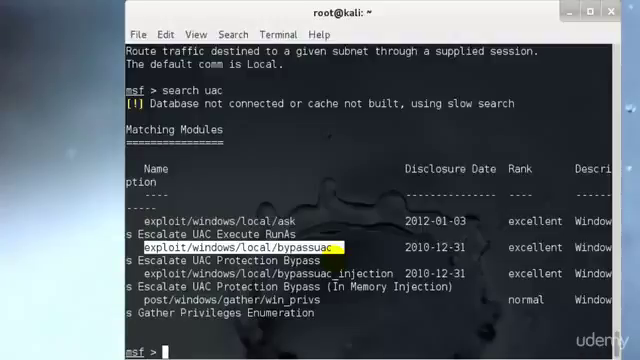
Discard the unfinished usermap script search and begin the help search command
type("sera")
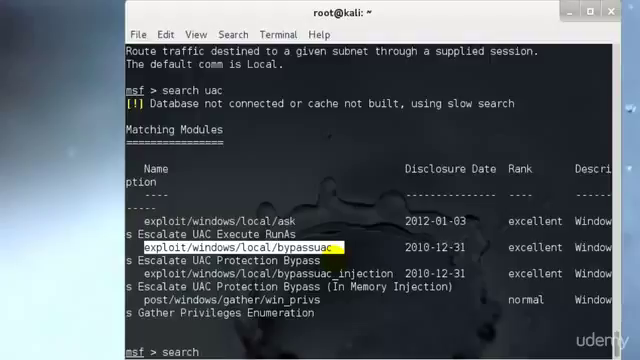
type("usermap_script")
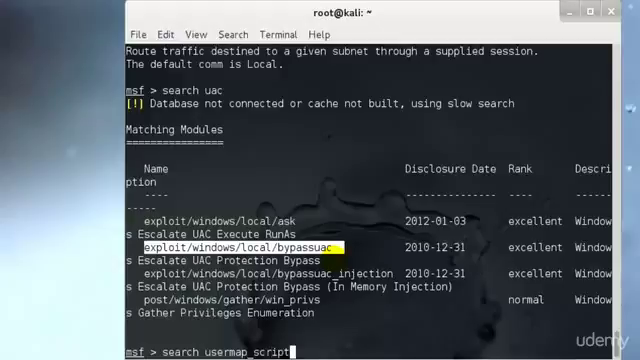
key("ctrl+u")
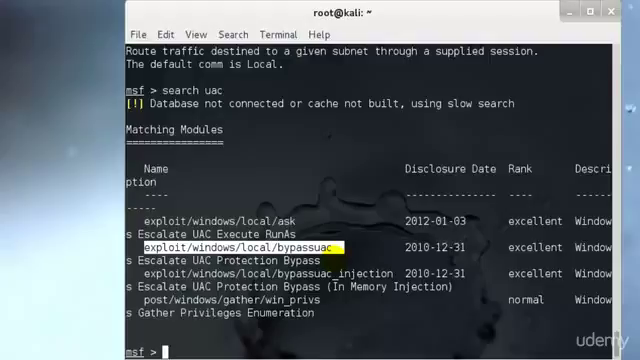
type("help searc")
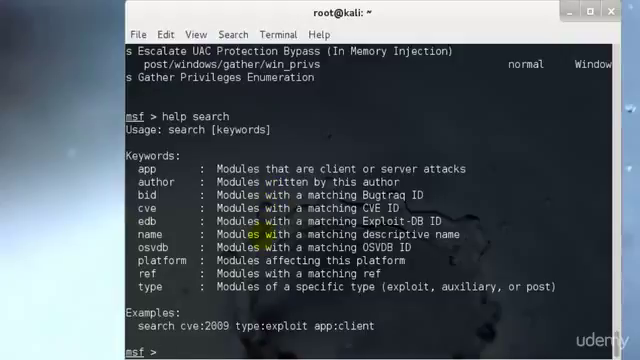
Run search name:mysql to list modules whose name matches mysql
type("help search")
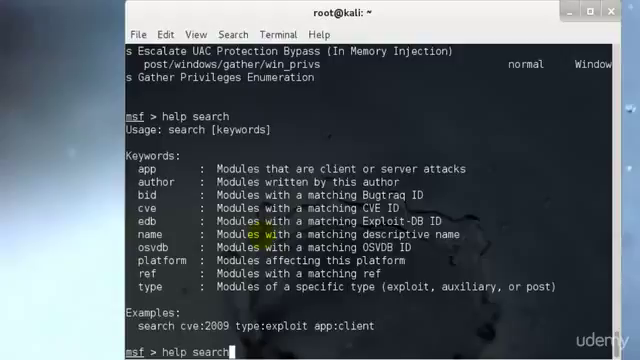
type("search n")
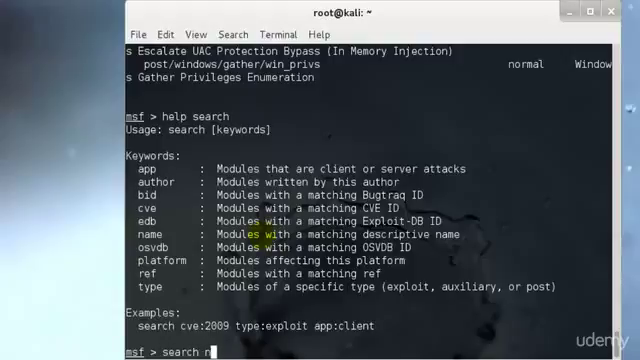
type("ame:my")
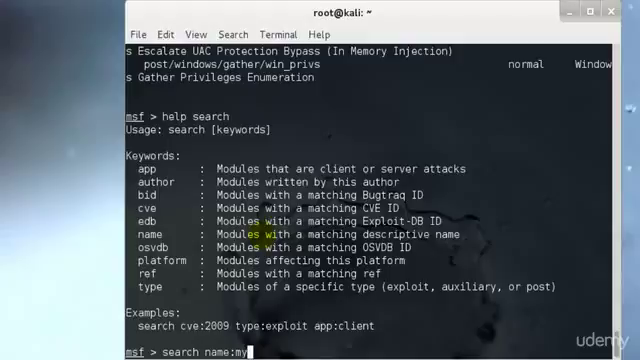
key("Return")
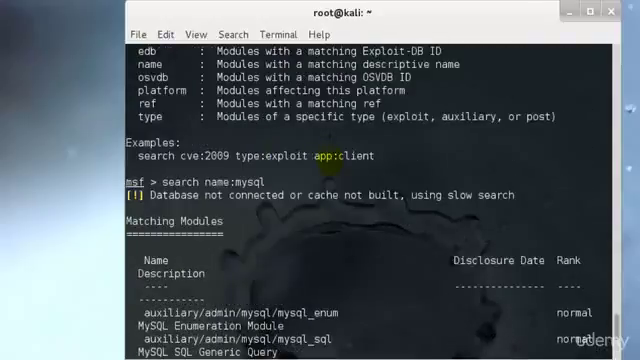
scroll("down", 3)
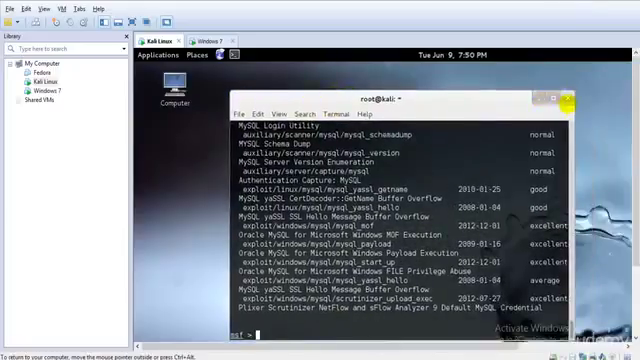
mouse_move(572, 98)
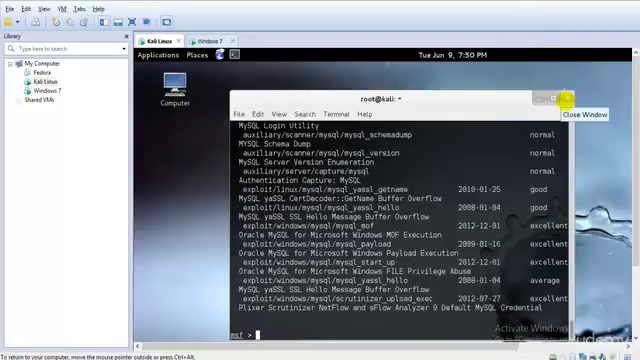
mouse_move(476, 12)
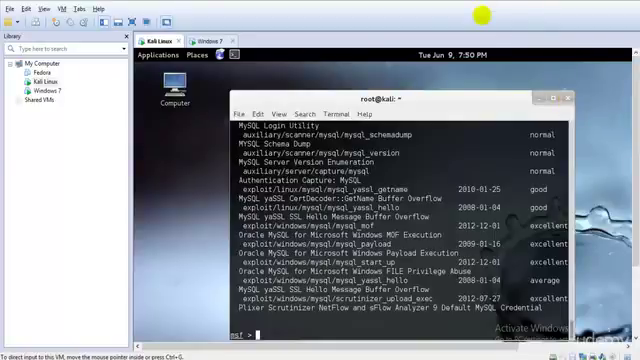